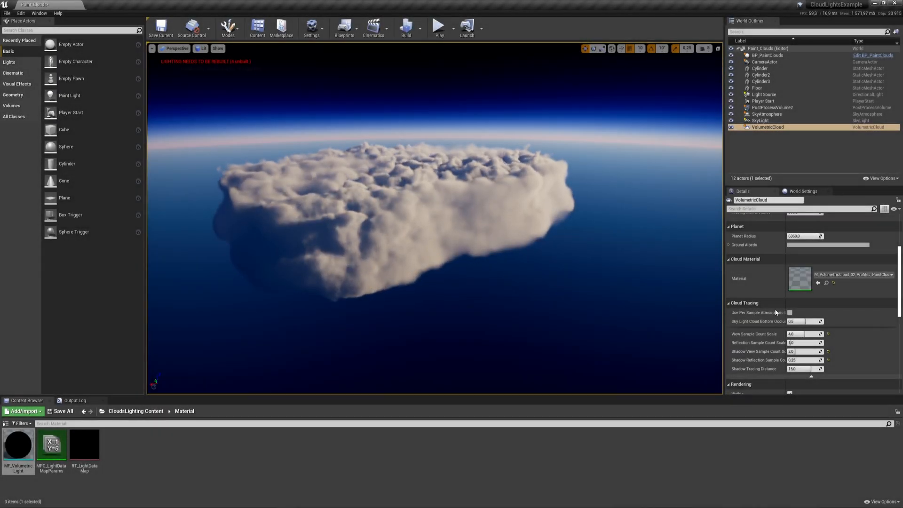
Step: Open the volumetric cloud's material in the Material Editor from its Details thumbnail
double_click(799, 281)
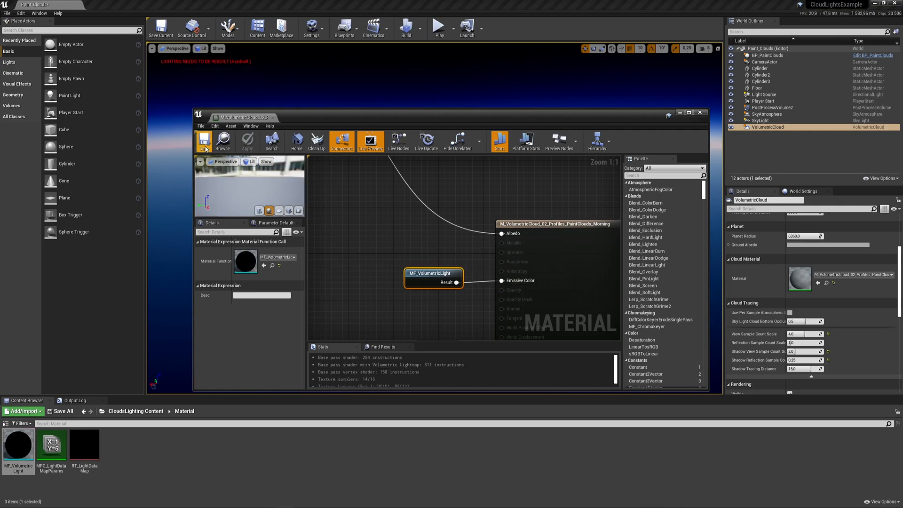
Step: Save the cloud material
left_click(700, 113)
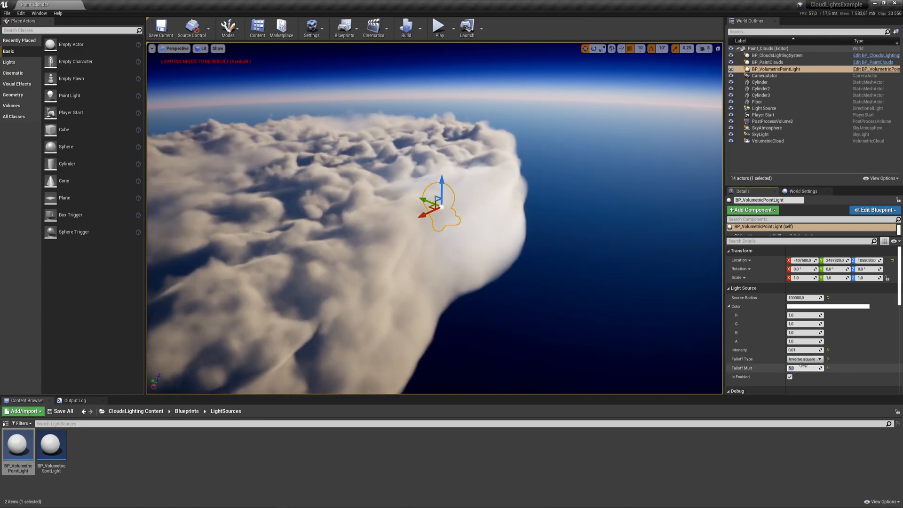
Step: Give the point light an exponential falloff and an orange colour
left_click(798, 359)
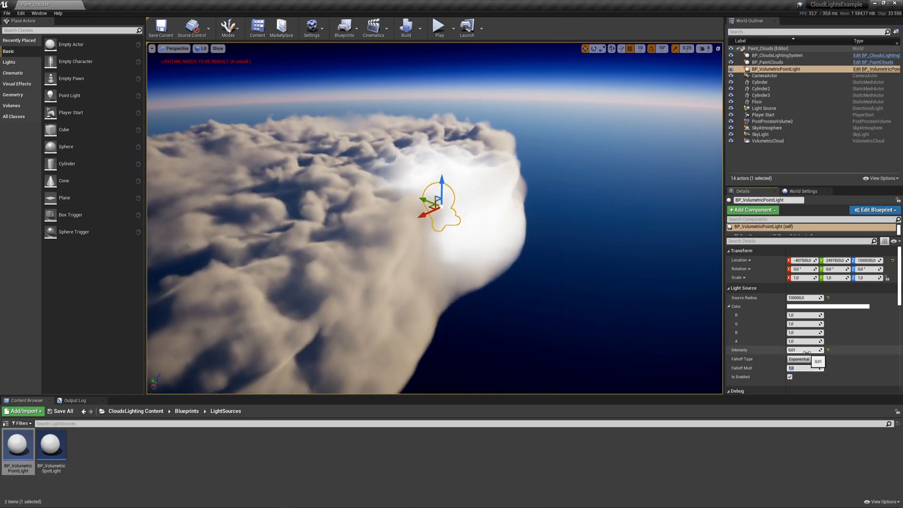
left_click(829, 306)
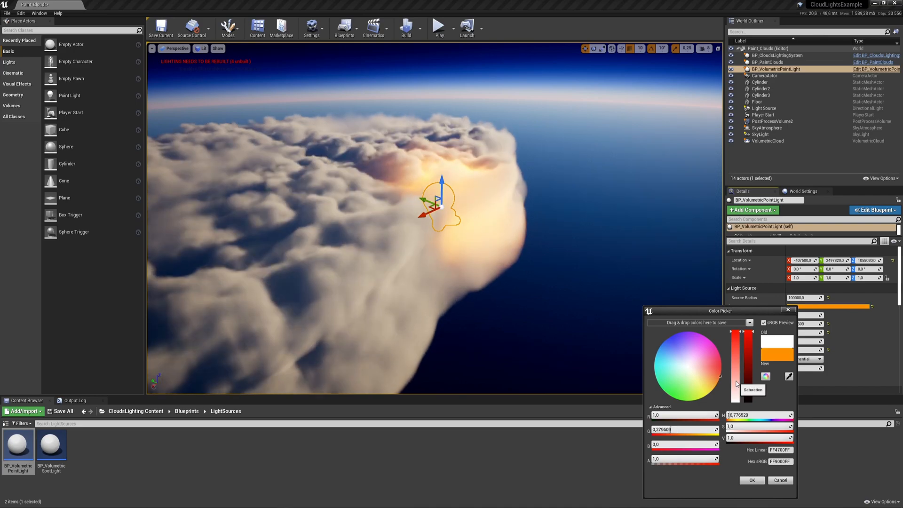
left_click(751, 480)
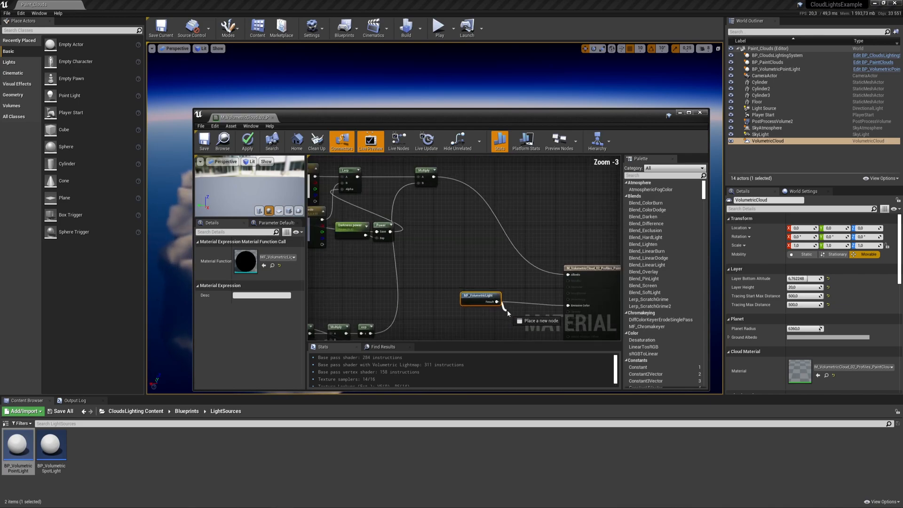
Step: Scroll through the cloud material graph to inspect it
scroll("down", 3)
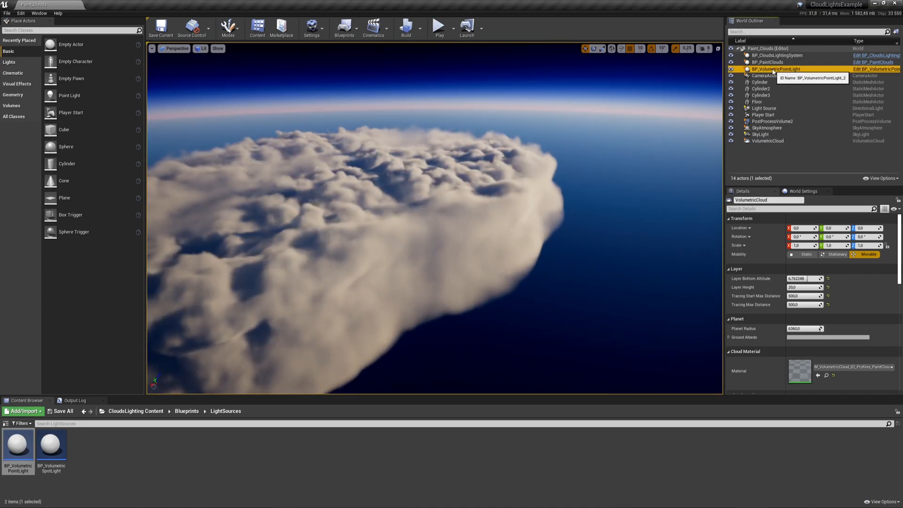
Step: Select the BP_VolumetricSpotLight blueprint in the Content Browser
left_click(776, 69)
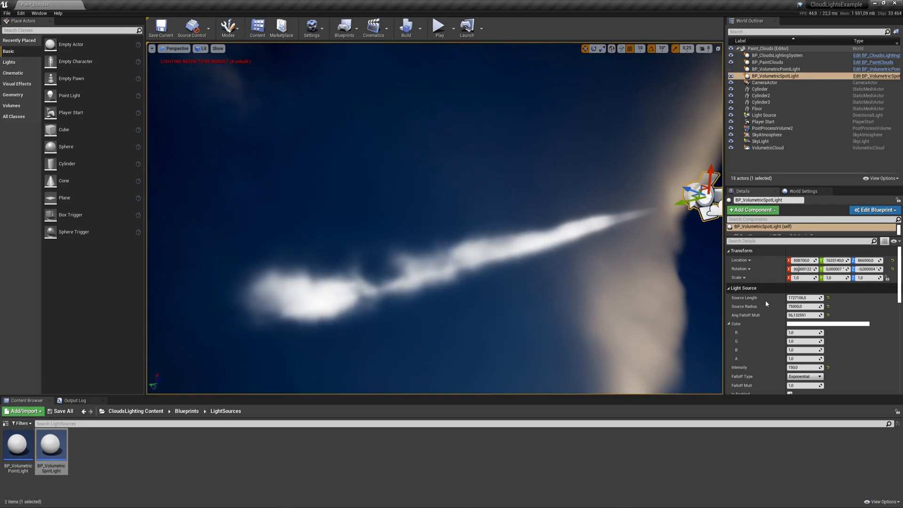
Step: Change the spot light's colour to light blue
left_click(828, 323)
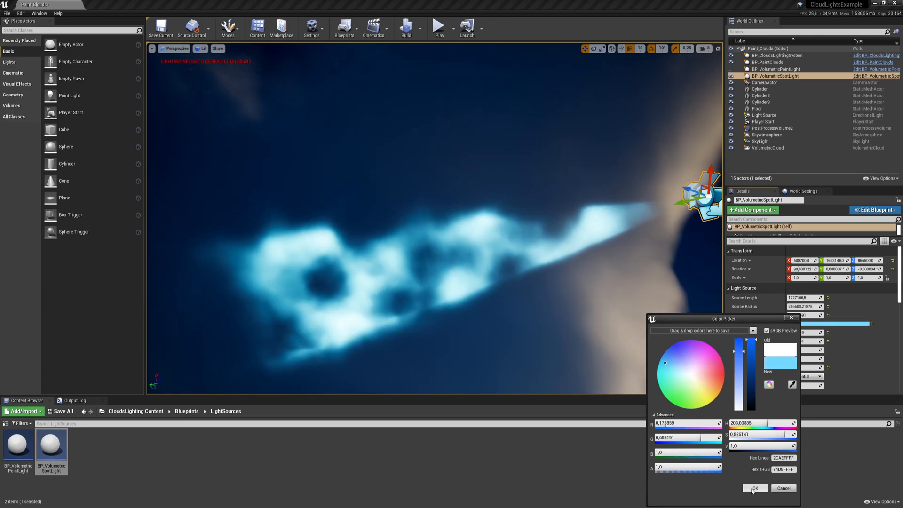
left_click(755, 488)
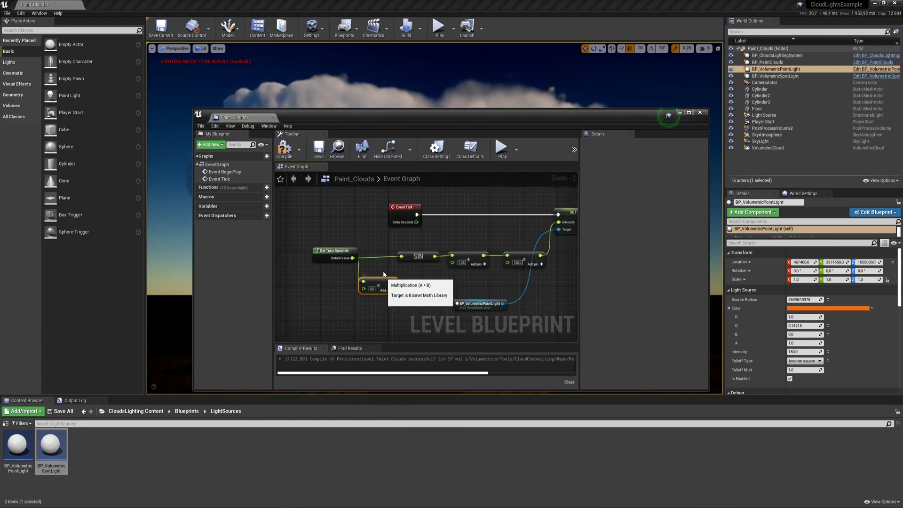
Step: Set the Lerp blend's first colour to orange and play the level to preview the light
left_click(680, 113)
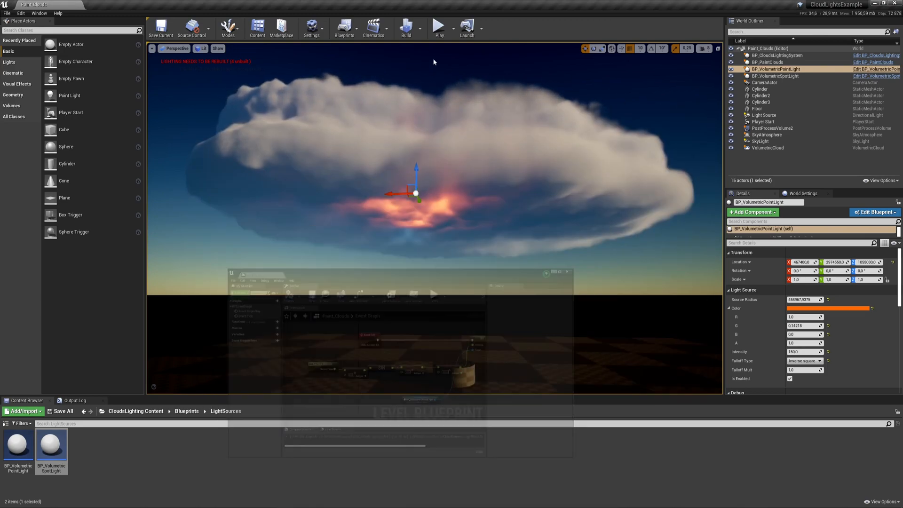
left_click(439, 26)
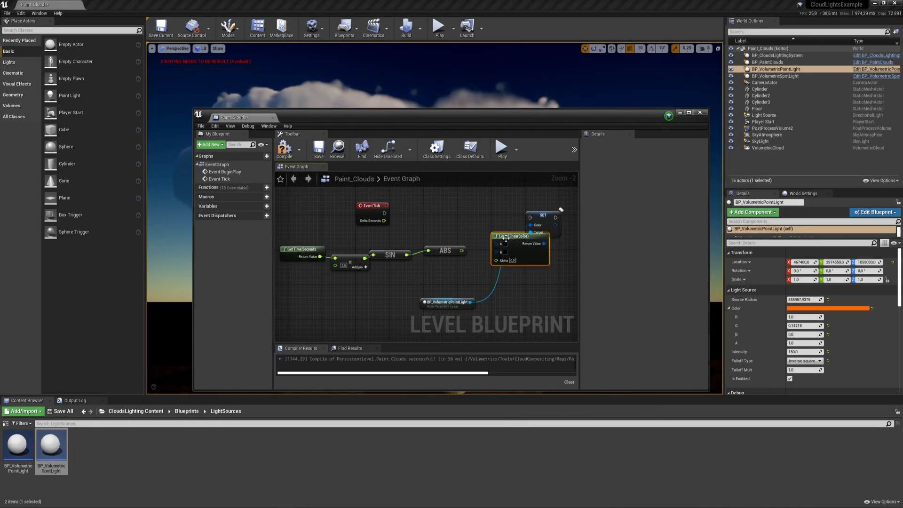
left_click(508, 236)
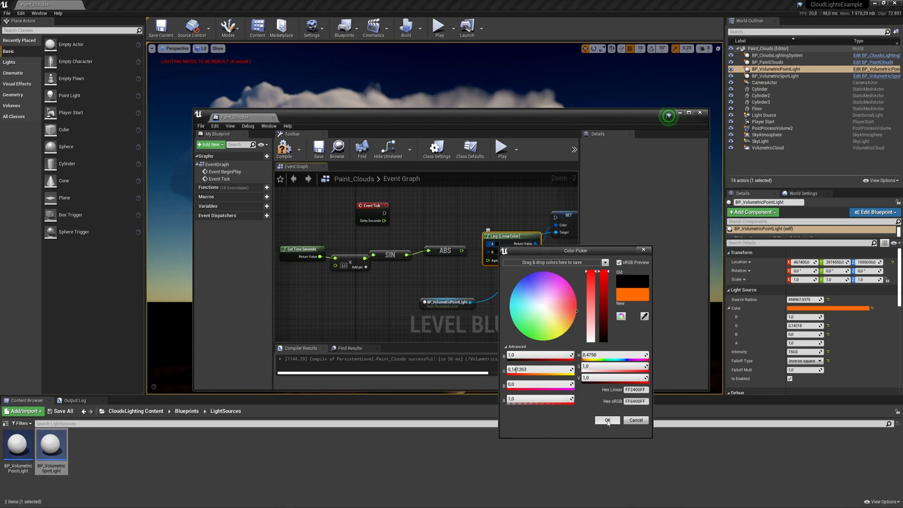
left_click(606, 420)
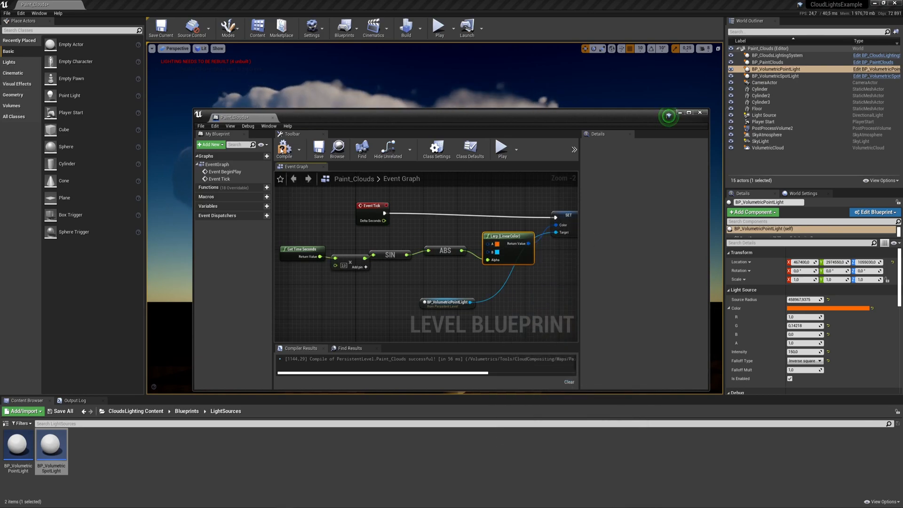
left_click(439, 28)
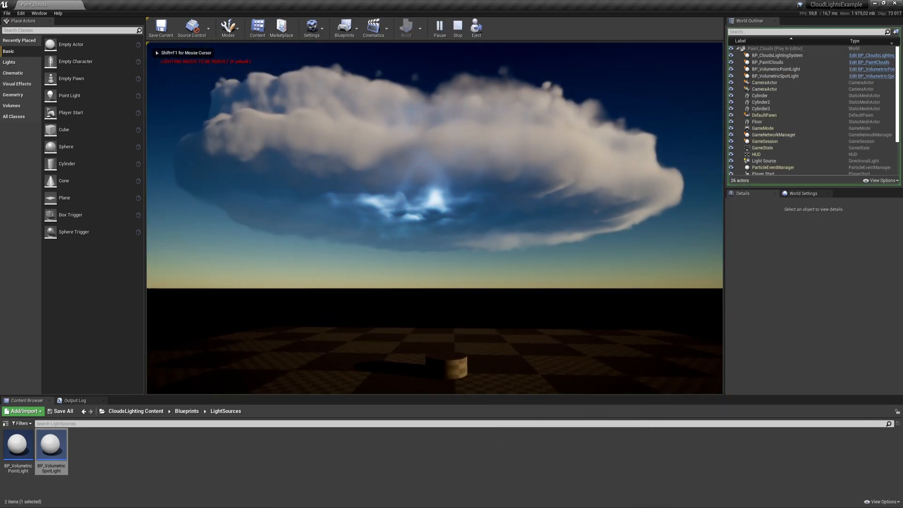